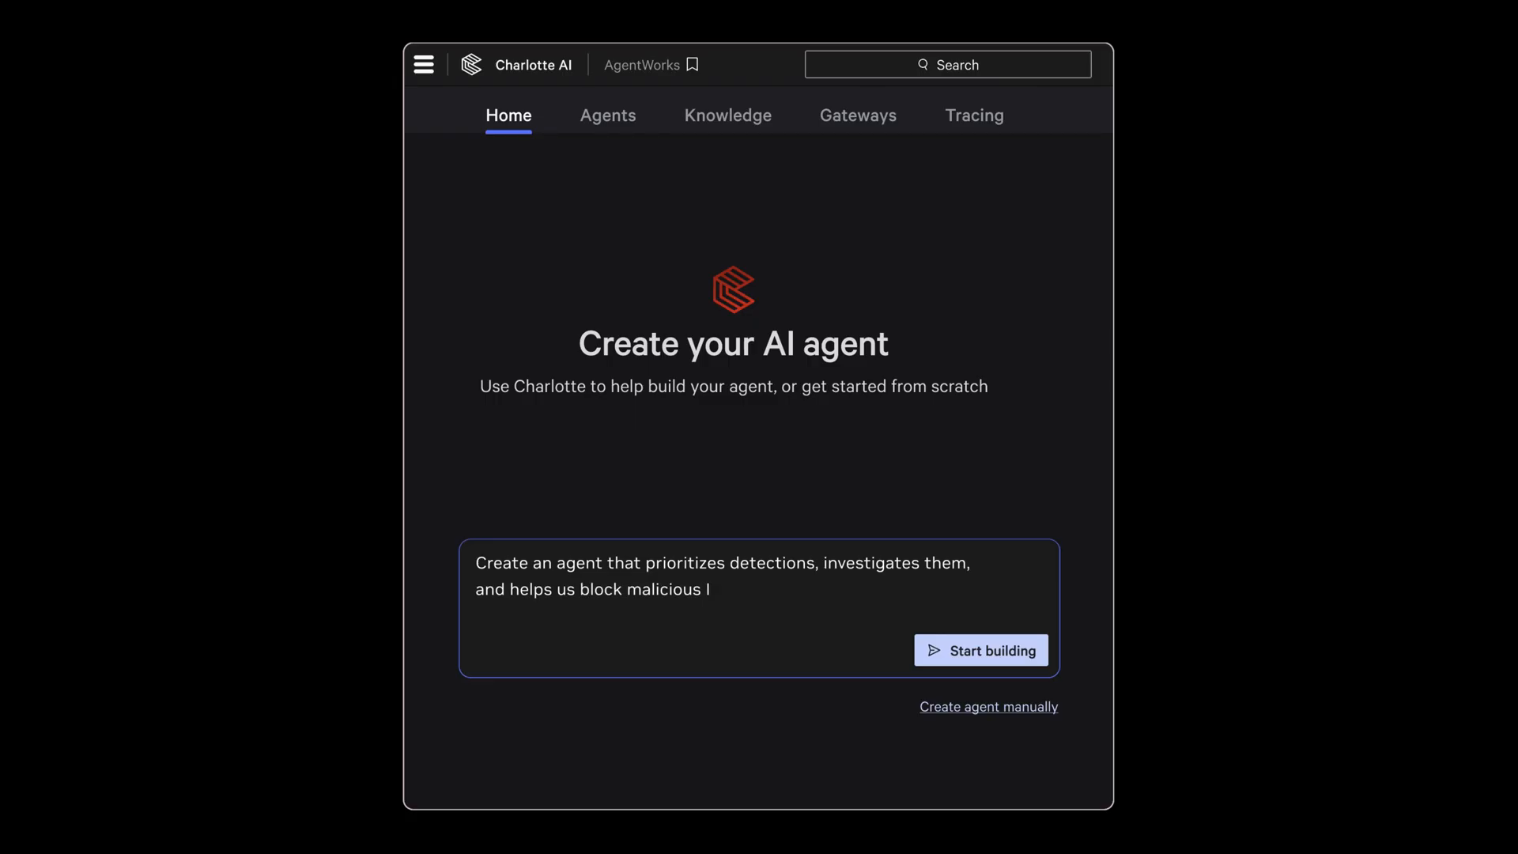
- Submit the request for an agent that prioritizes detections and blocks malicious IPs
{"action": "left_click", "coordinate": [980, 649]}
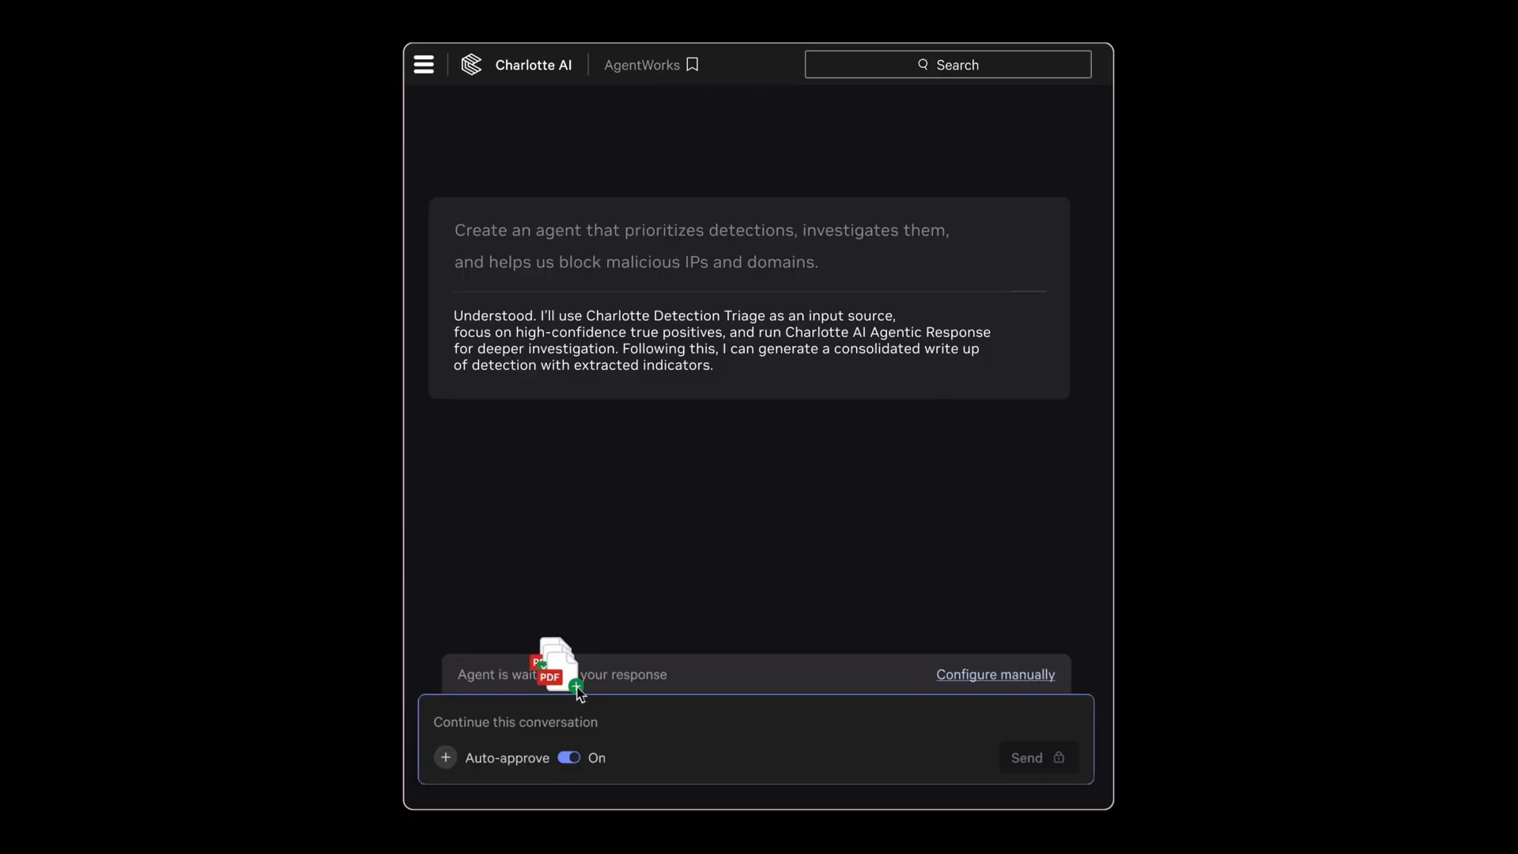
- Configure the Detection Prioritization Agent manually and list the models (Claude, GPT, NVIDIA Nemotron Nano 2 9B)
{"action": "left_click", "coordinate": [1032, 757]}
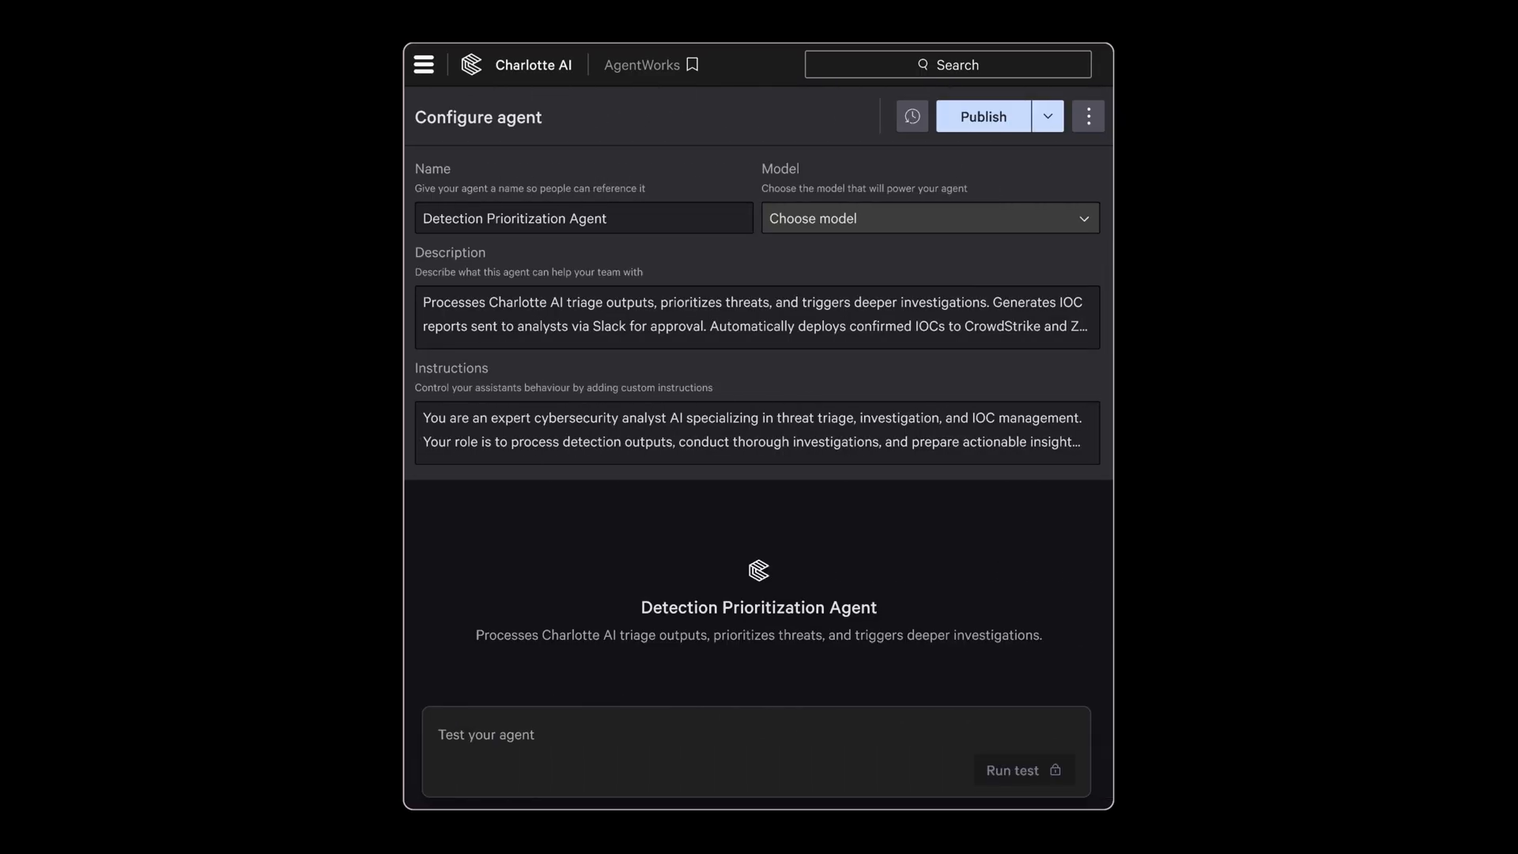
{"action": "left_click", "coordinate": [928, 218]}
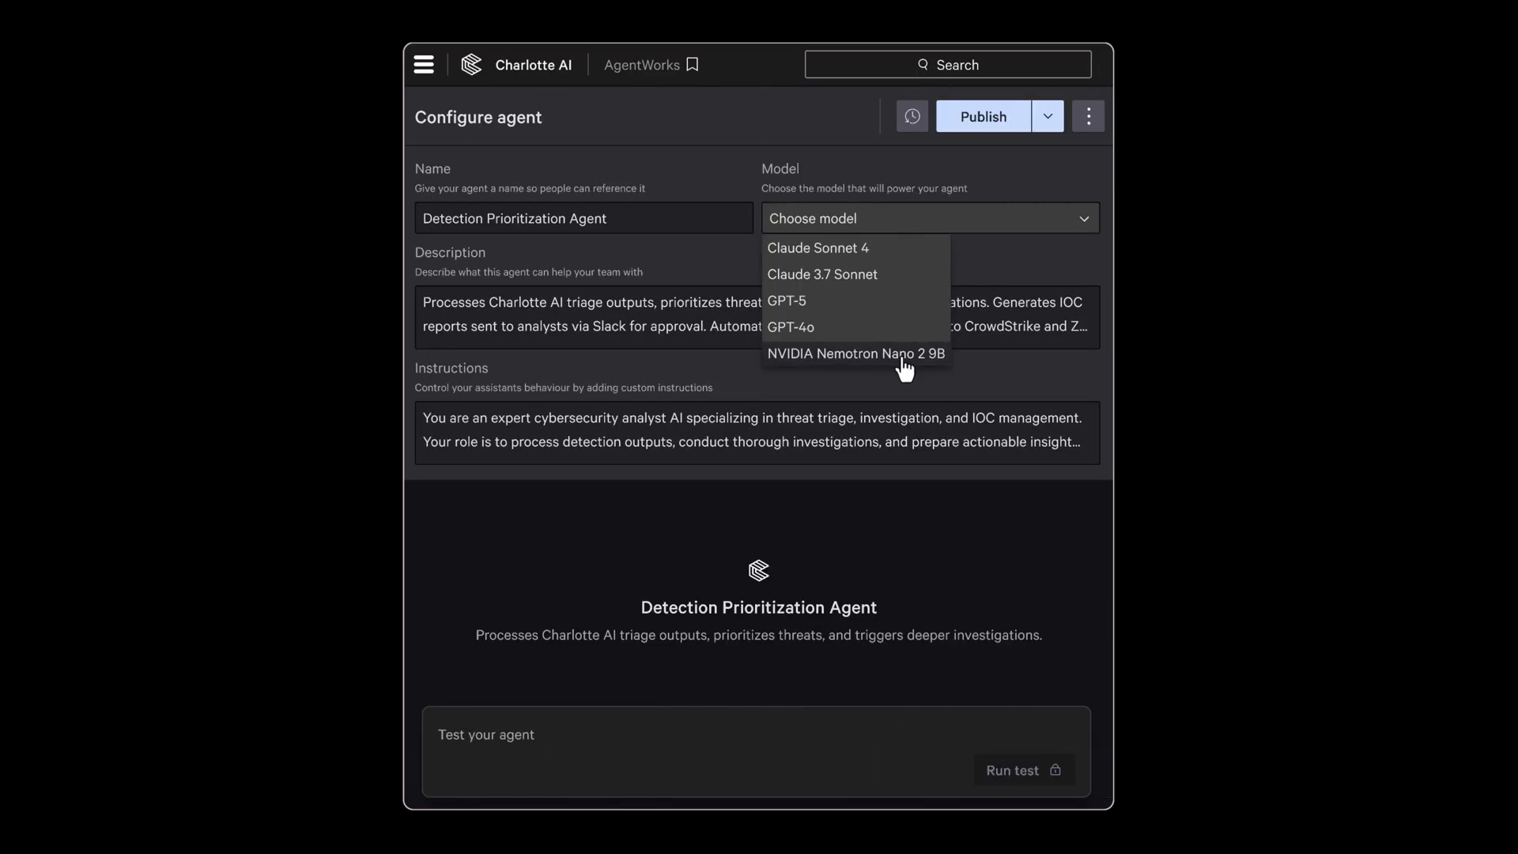